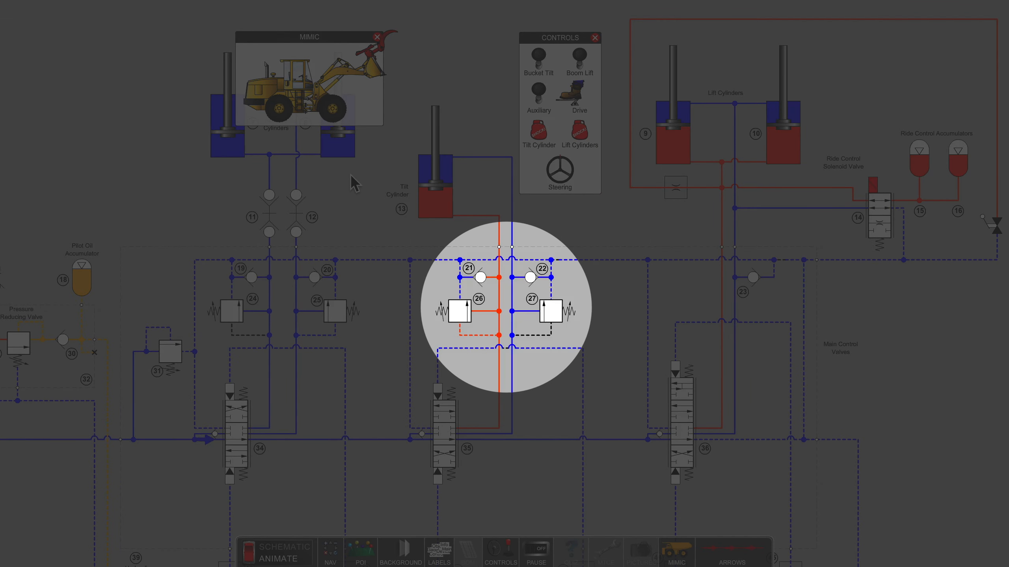
mouse_move(395, 328)
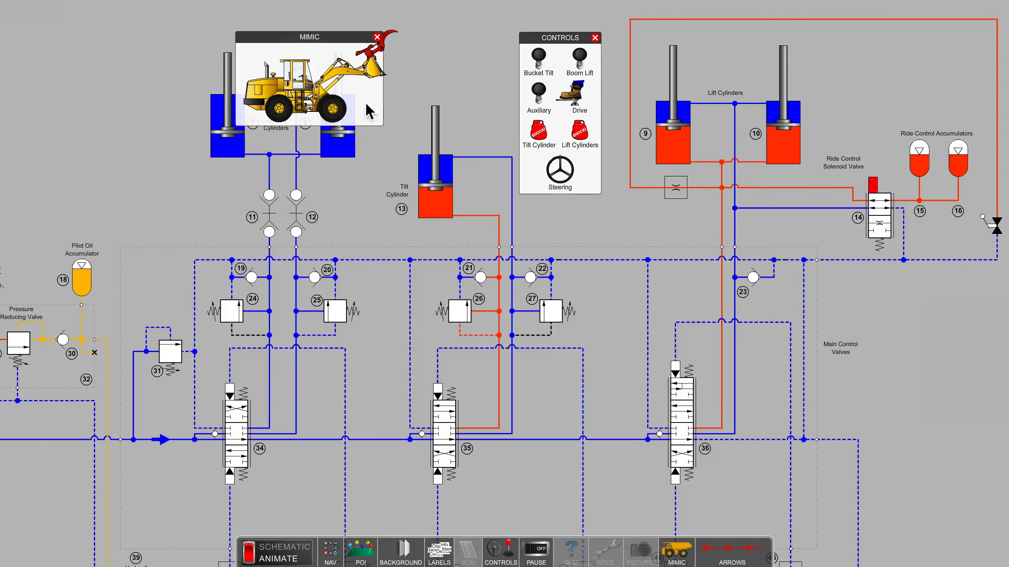
mouse_move(469, 293)
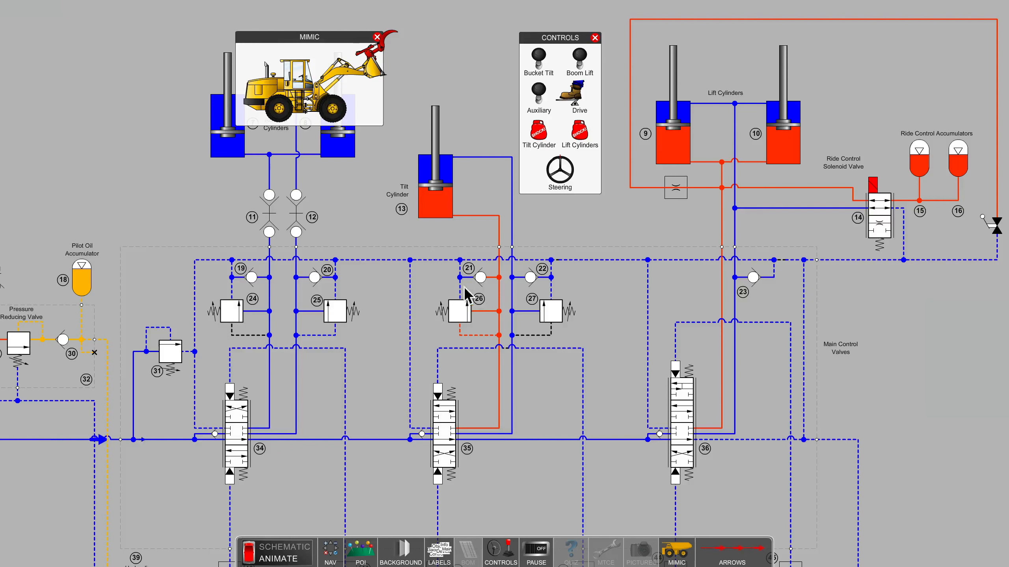
mouse_move(479, 299)
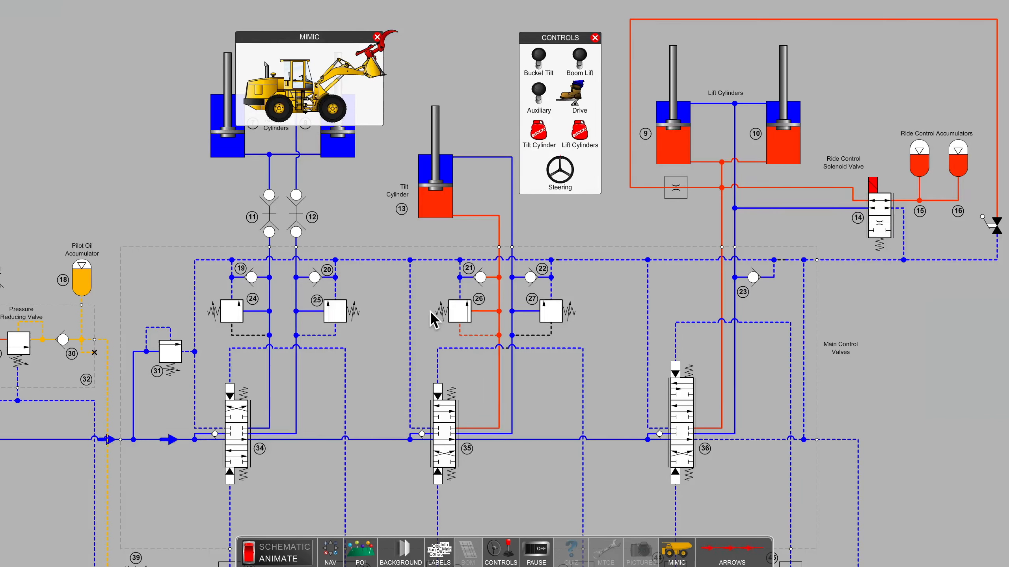
mouse_move(429, 329)
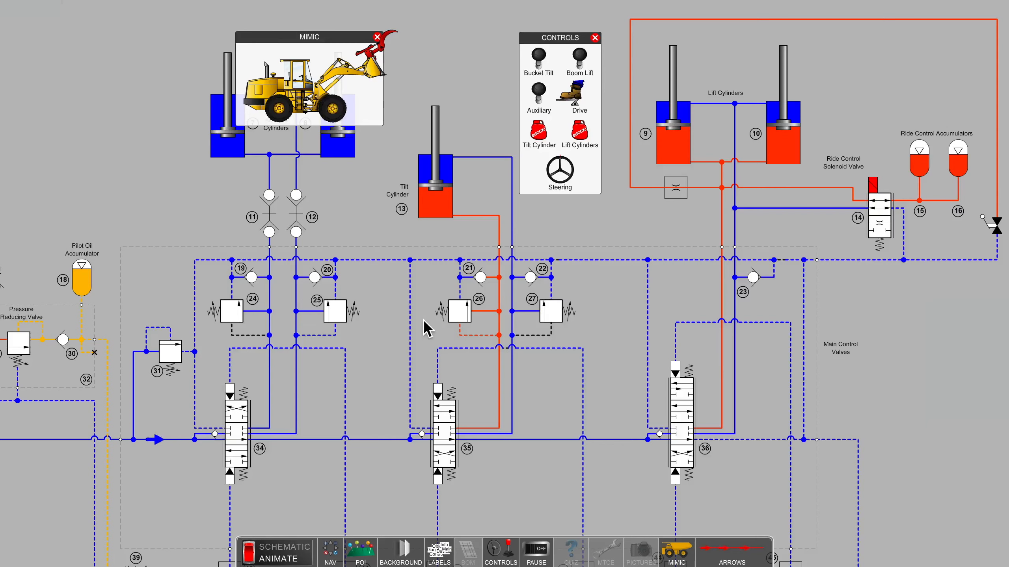
Step: Hit the tilt cylinder rod with the boxing glove so the spike reaches check valve 22 and relief valve 27
click(444, 431)
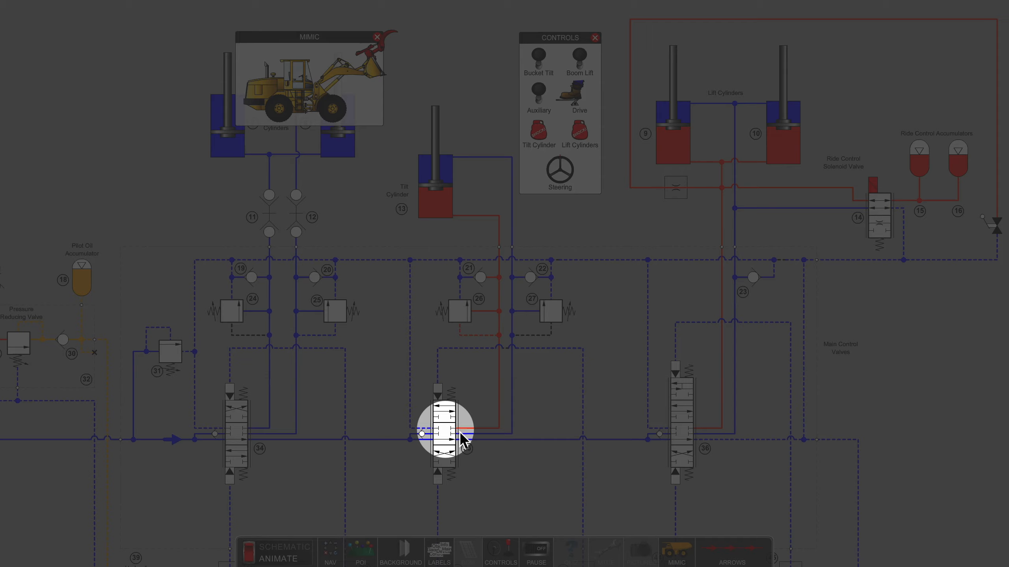
mouse_move(519, 372)
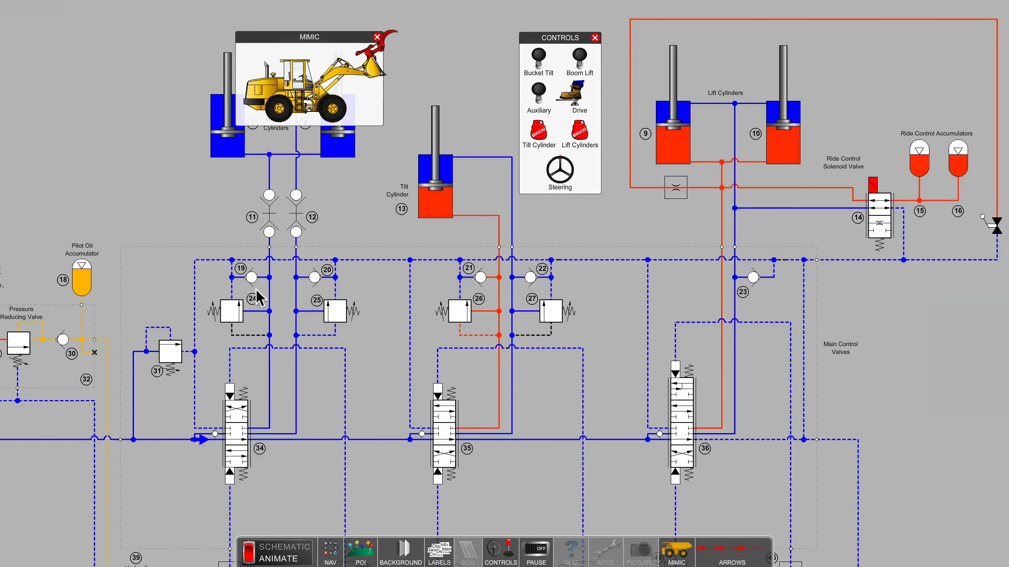
mouse_move(142, 380)
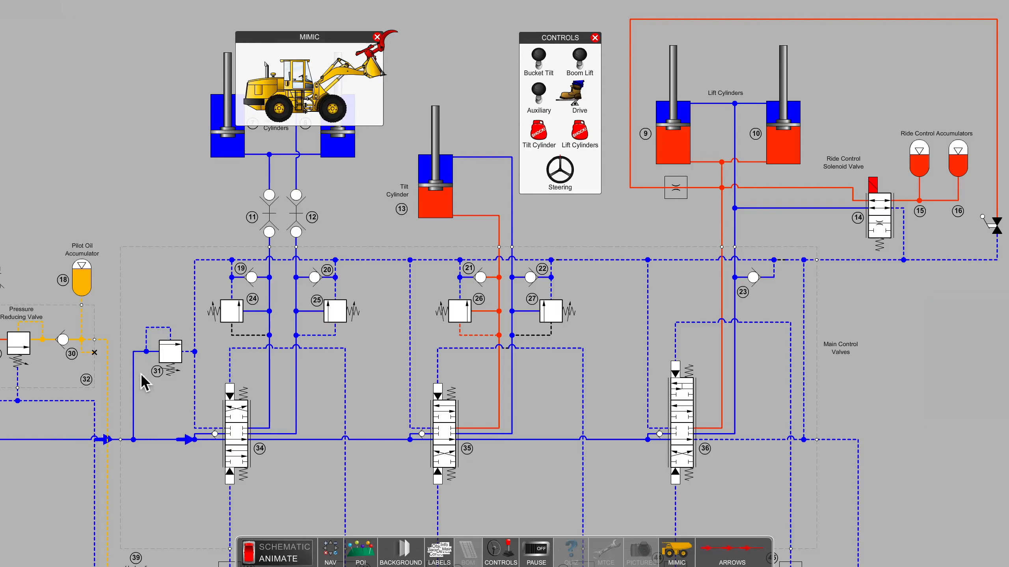
mouse_move(196, 380)
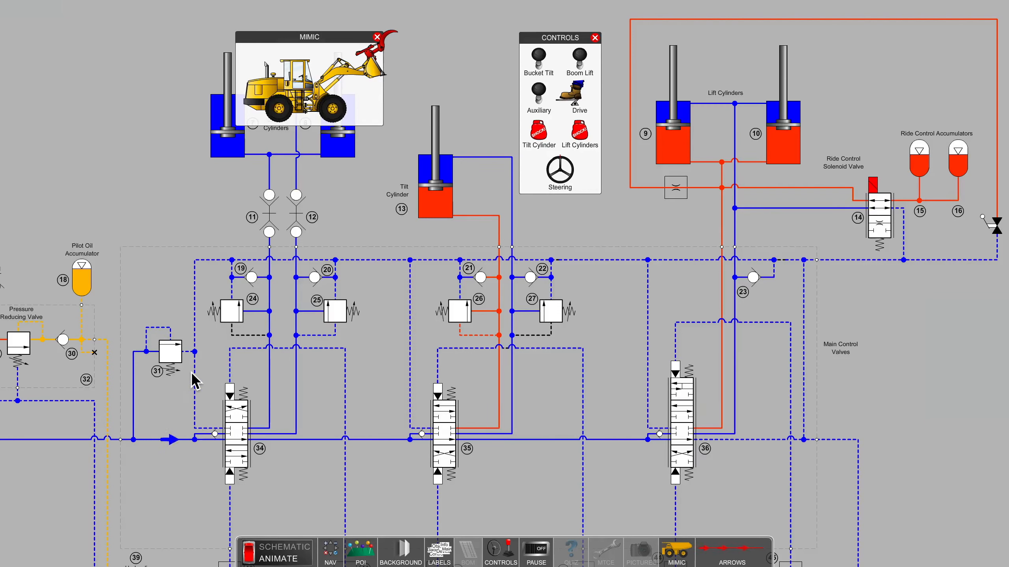
mouse_move(457, 443)
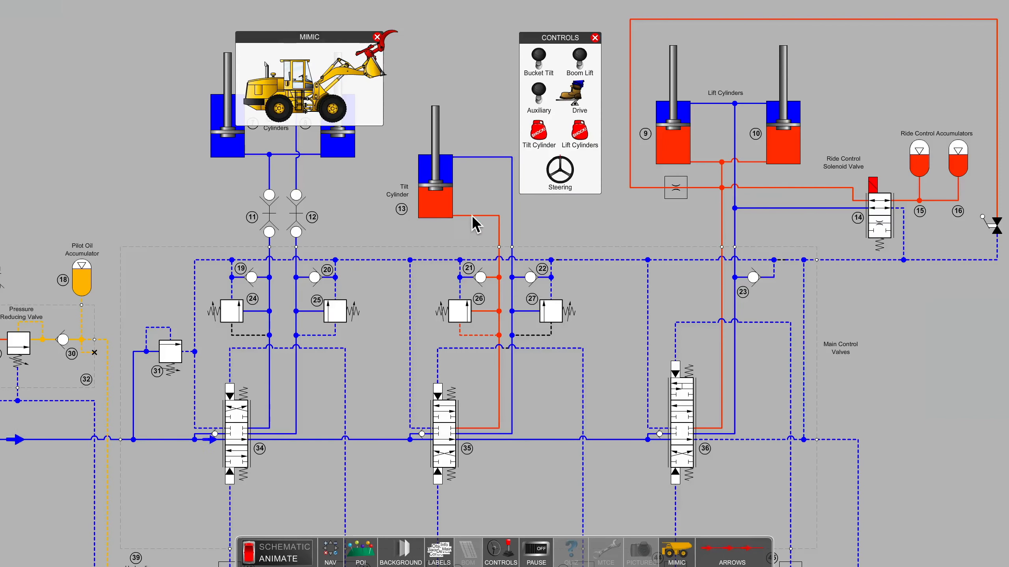
mouse_move(468, 164)
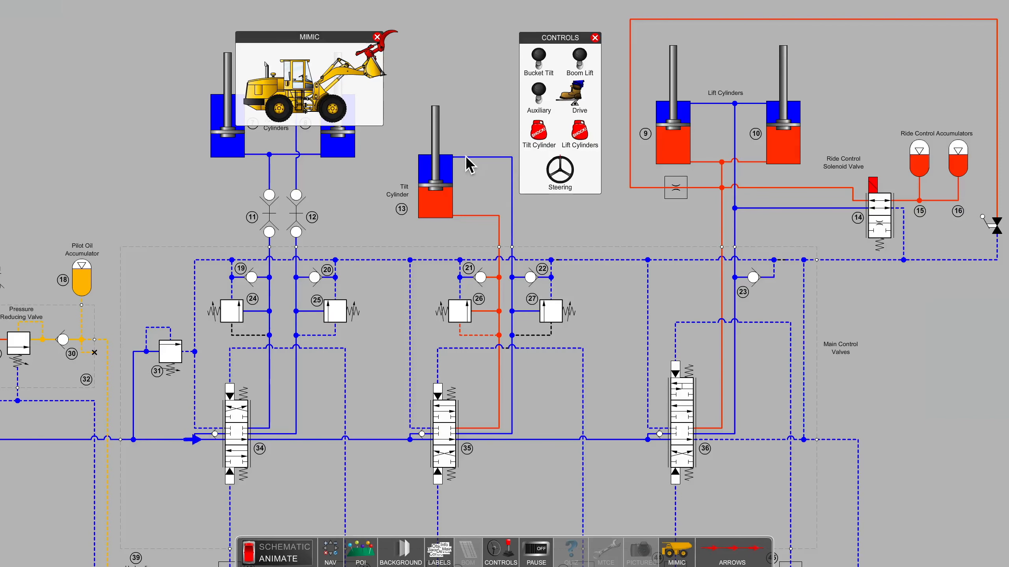
mouse_move(446, 168)
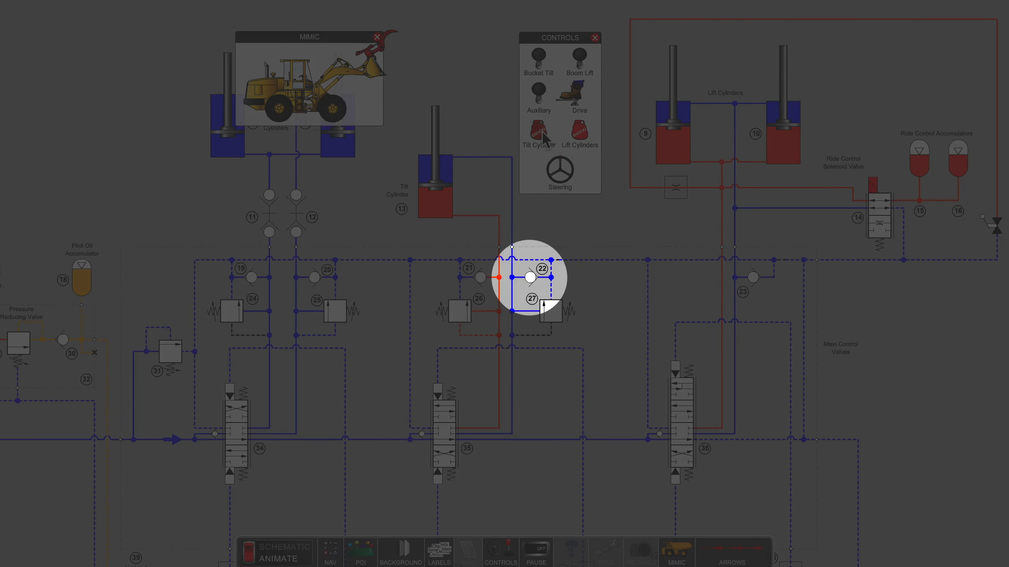
click(538, 131)
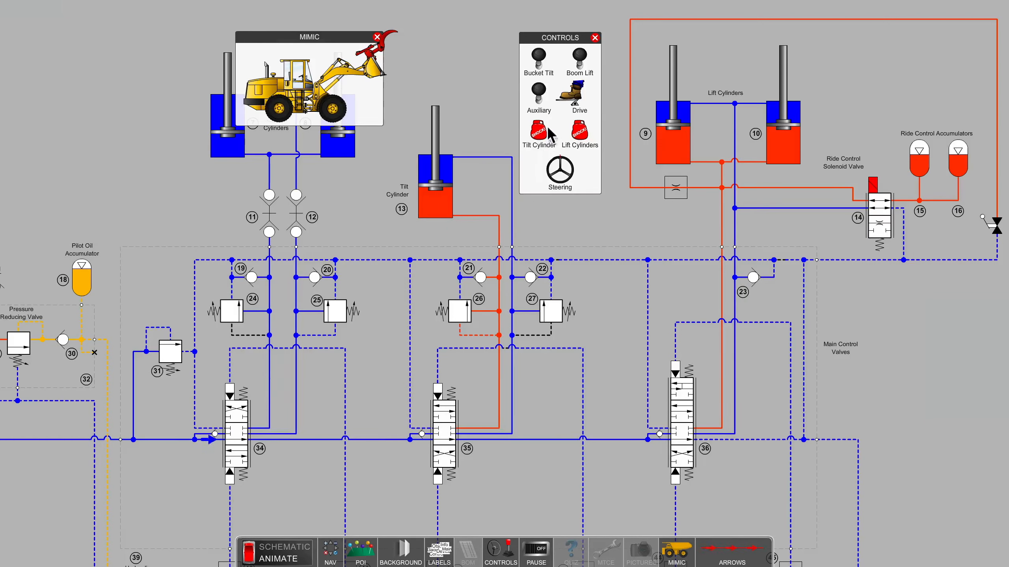
mouse_move(524, 216)
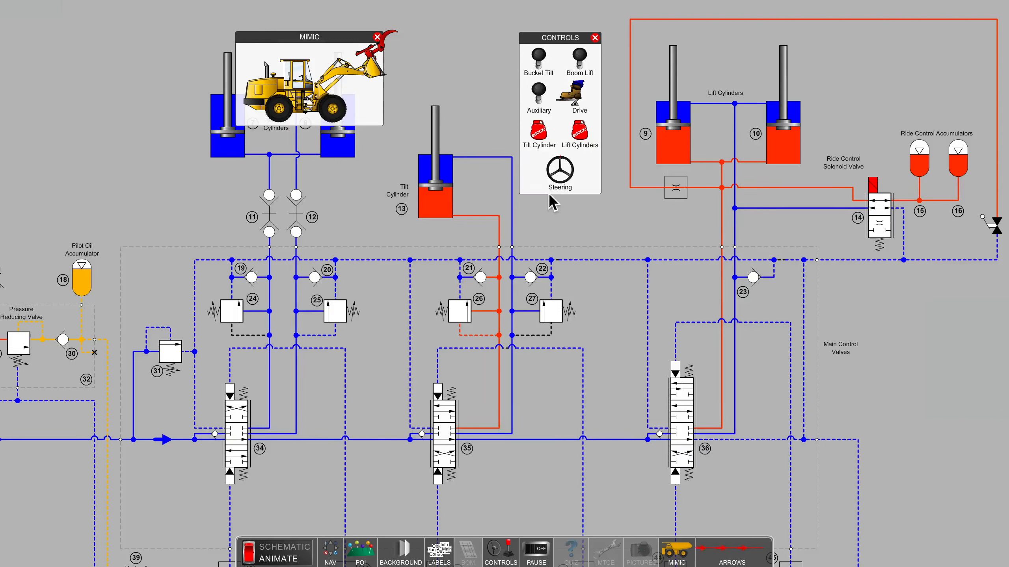
mouse_move(553, 270)
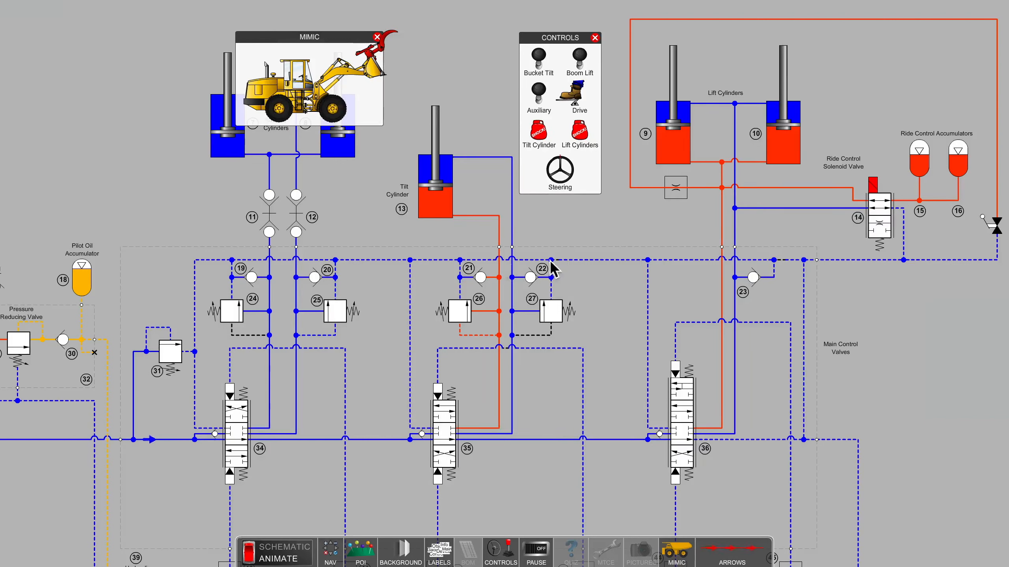
mouse_move(695, 273)
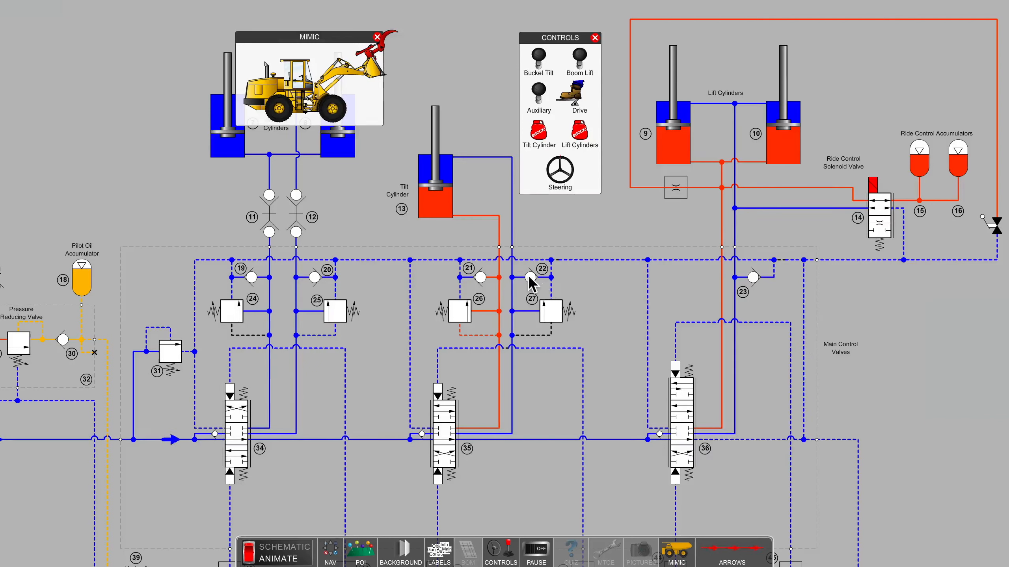
click(537, 130)
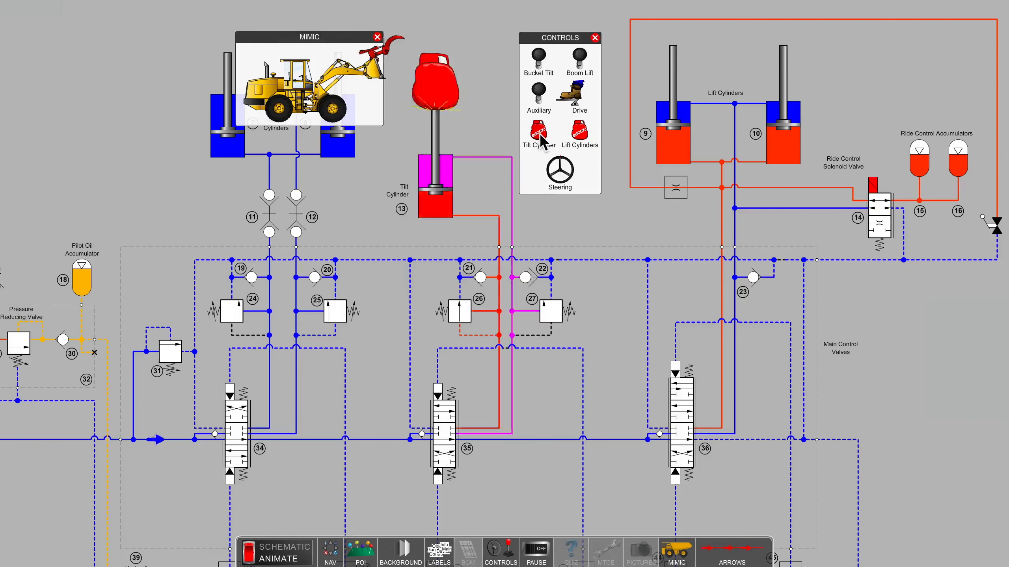
click(539, 132)
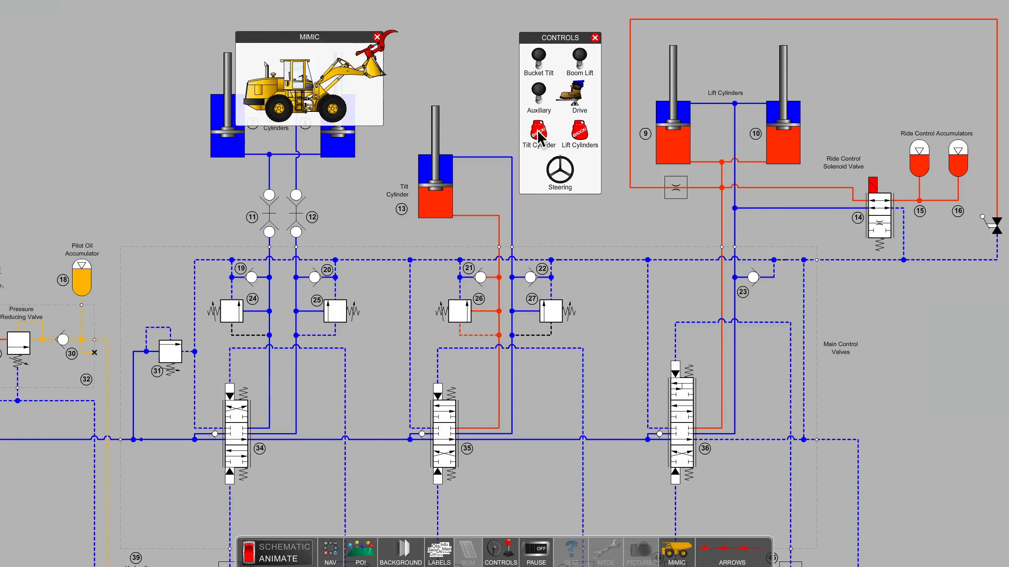